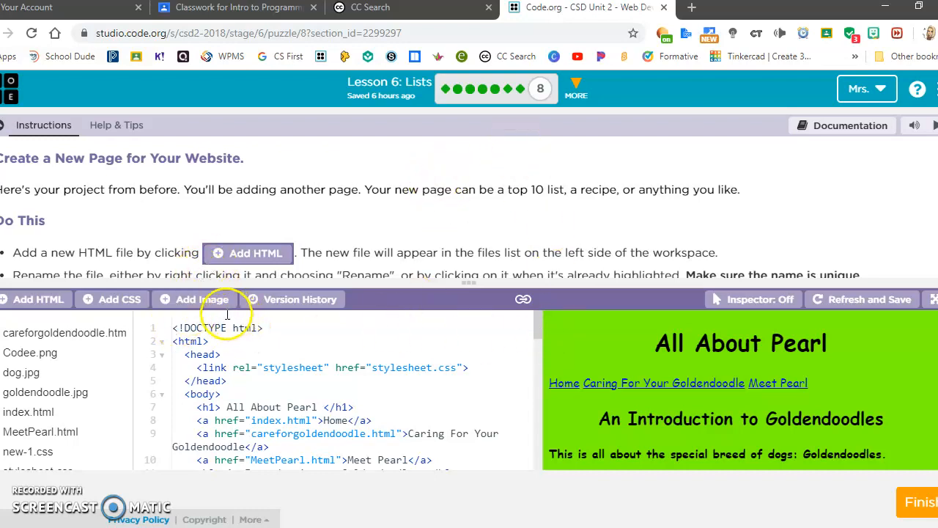
{"action": "mouse_move", "coordinate": [554, 99]}
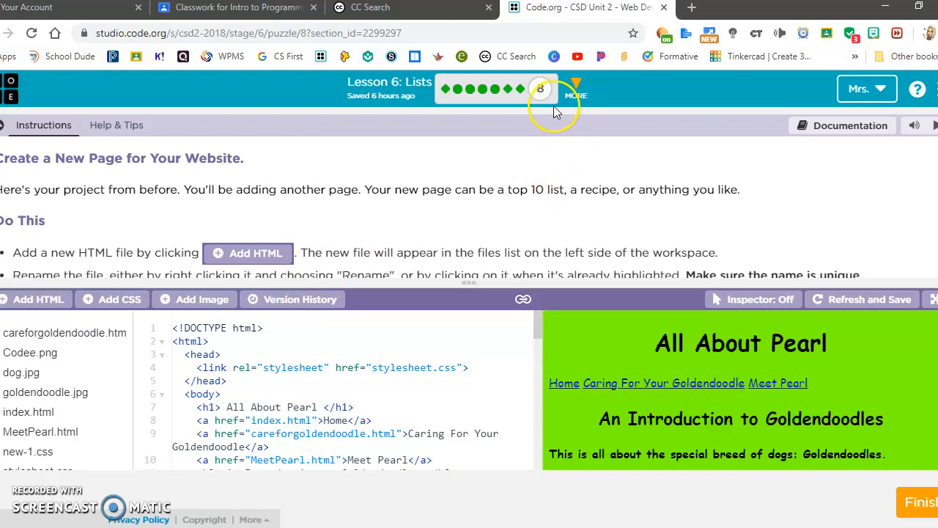
{"action": "mouse_move", "coordinate": [539, 89]}
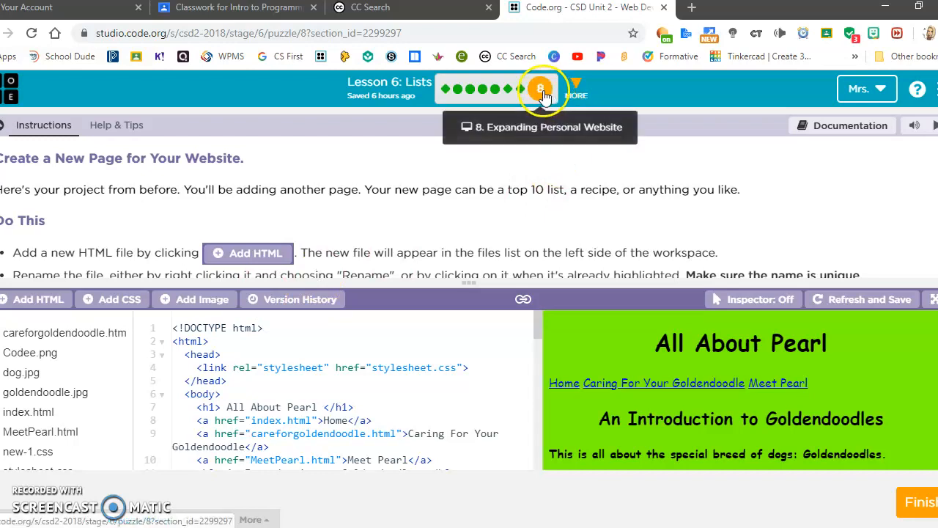
{"action": "mouse_move", "coordinate": [384, 87]}
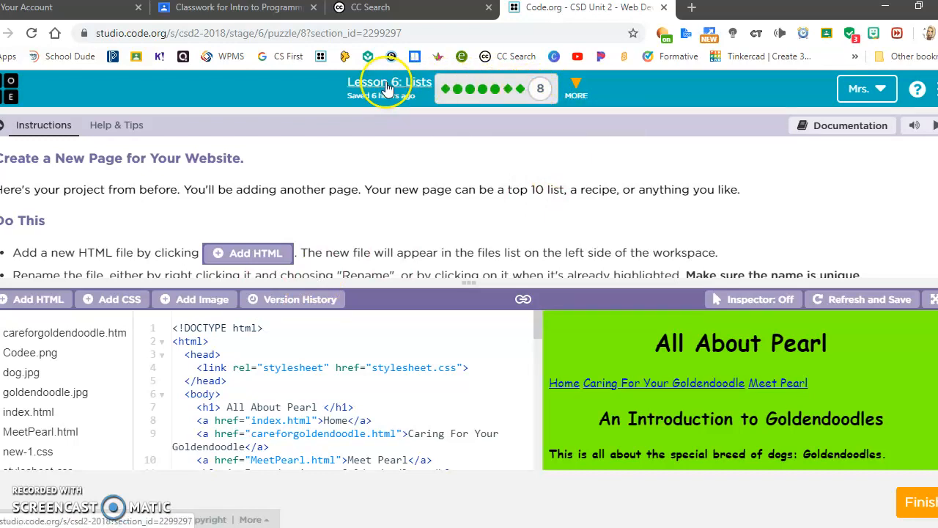
{"action": "mouse_move", "coordinate": [591, 144]}
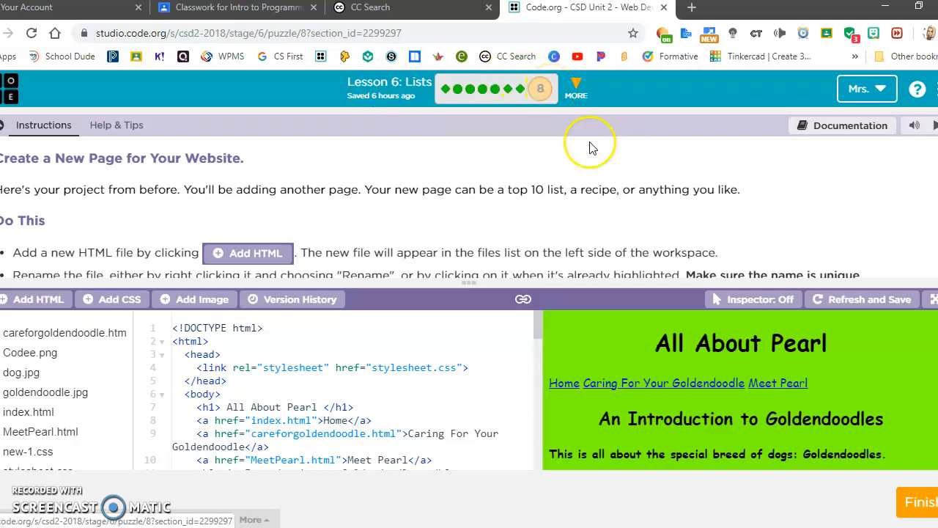
{"action": "mouse_move", "coordinate": [539, 88]}
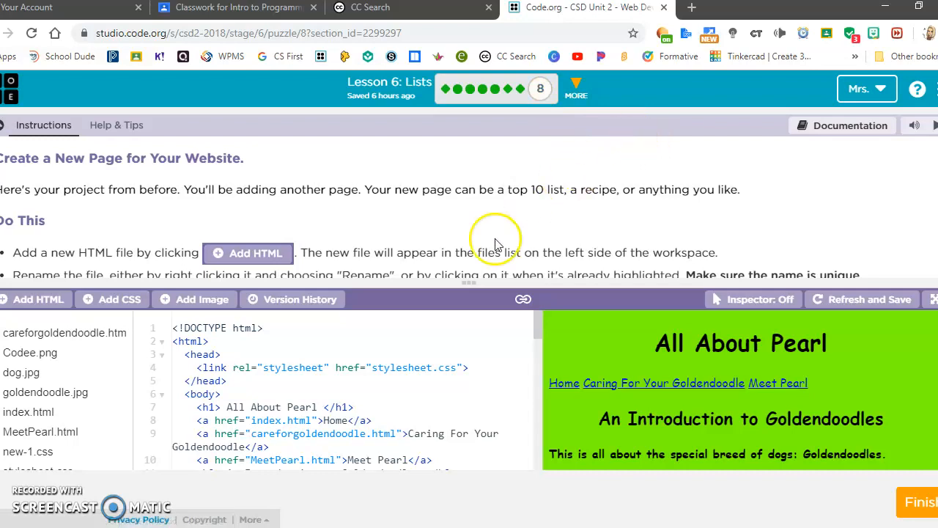
{"action": "mouse_move", "coordinate": [195, 308]}
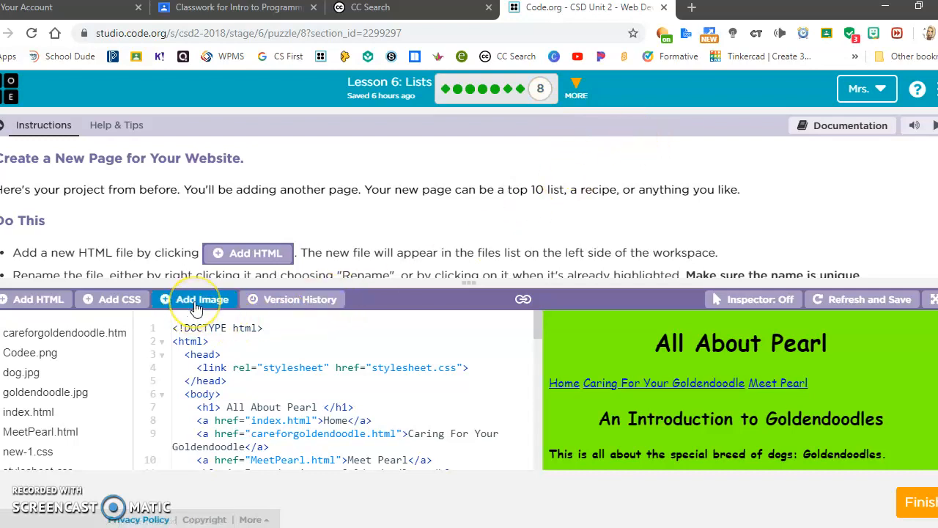
Open Manage Assets from Add Image and start a file upload from the computer
{"action": "left_click", "coordinate": [197, 299]}
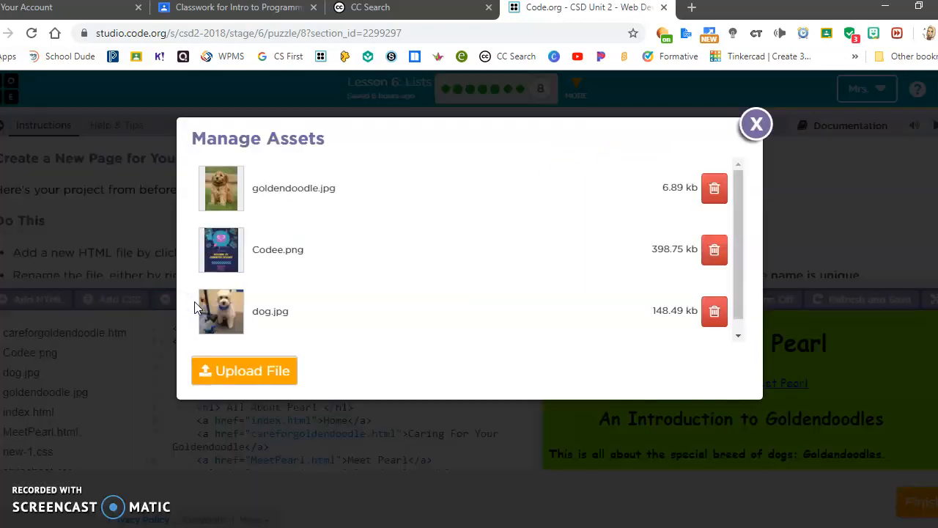
{"action": "mouse_move", "coordinate": [264, 381]}
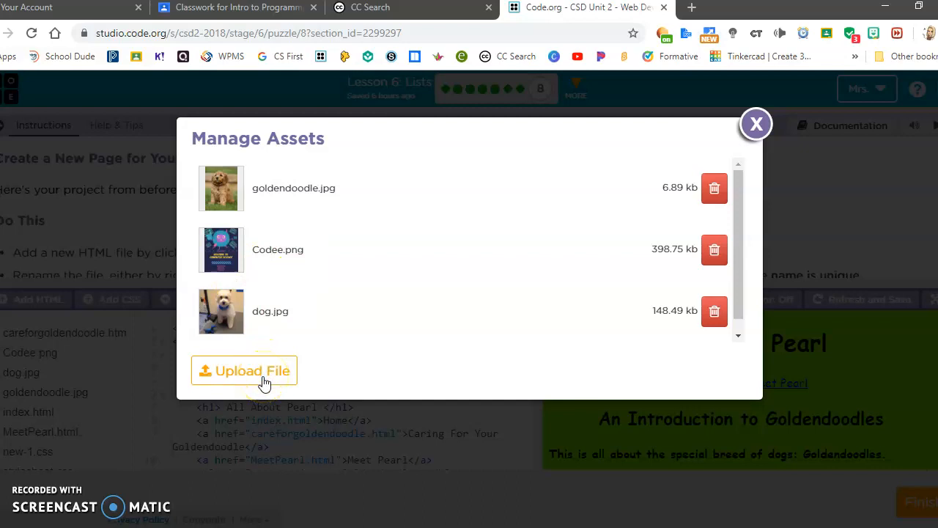
{"action": "left_click", "coordinate": [243, 369]}
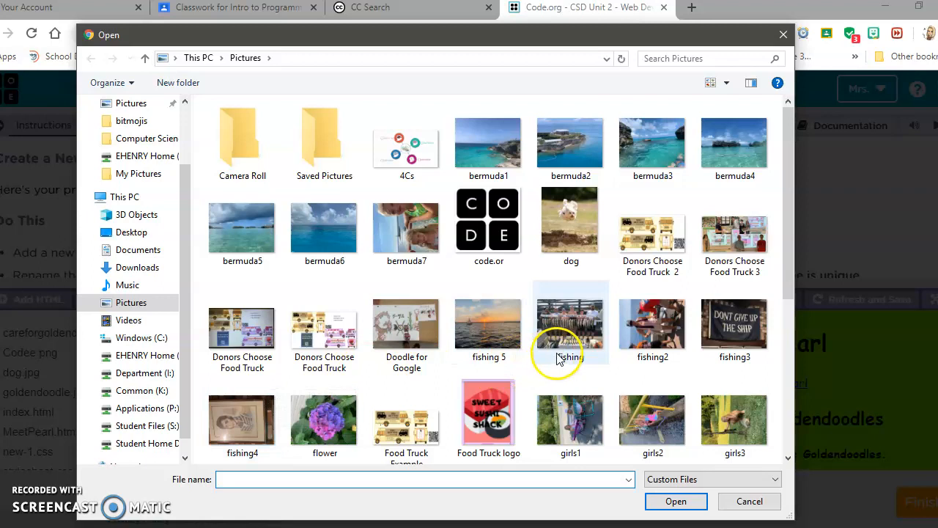
Select the 'ice cream' picture in My Pictures and upload it as ice-cream.jpg
{"action": "scroll", "scroll_direction": "down", "scroll_amount": 3}
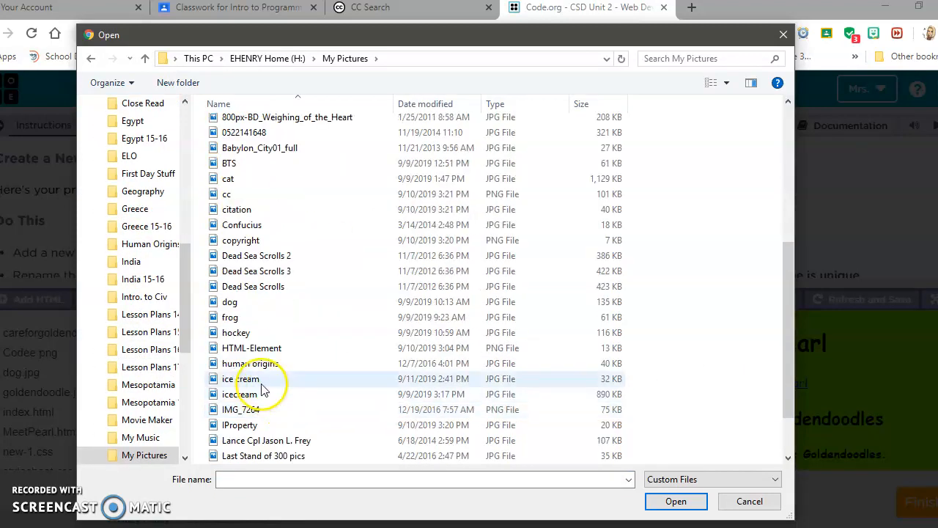
{"action": "left_click", "coordinate": [241, 379]}
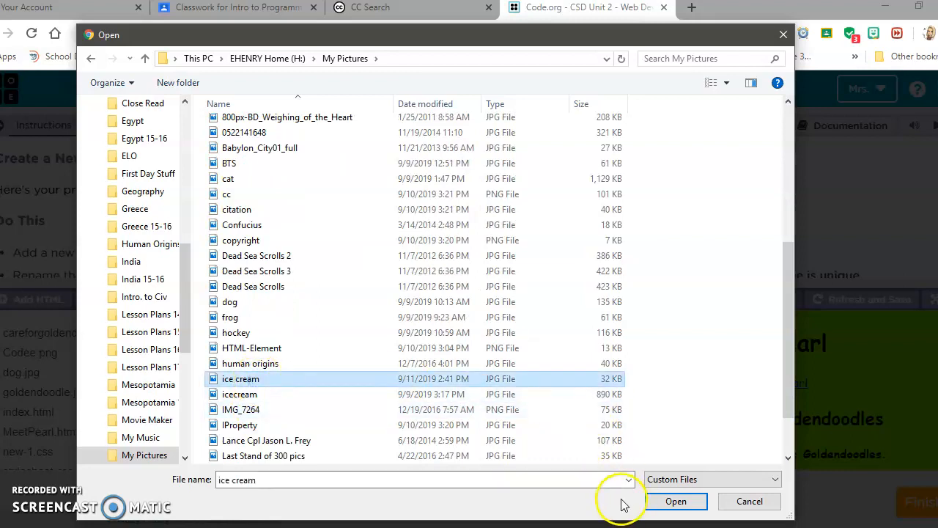
{"action": "left_click", "coordinate": [678, 501]}
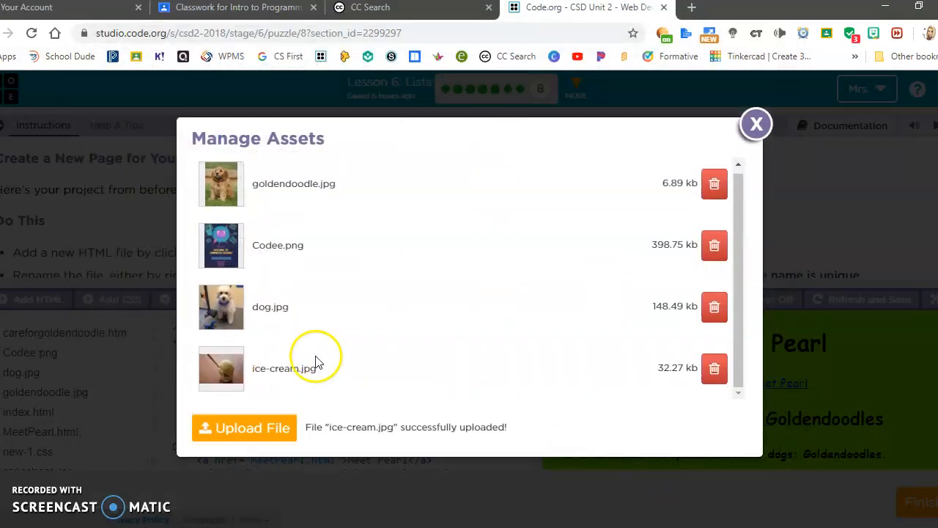
{"action": "mouse_move", "coordinate": [325, 399]}
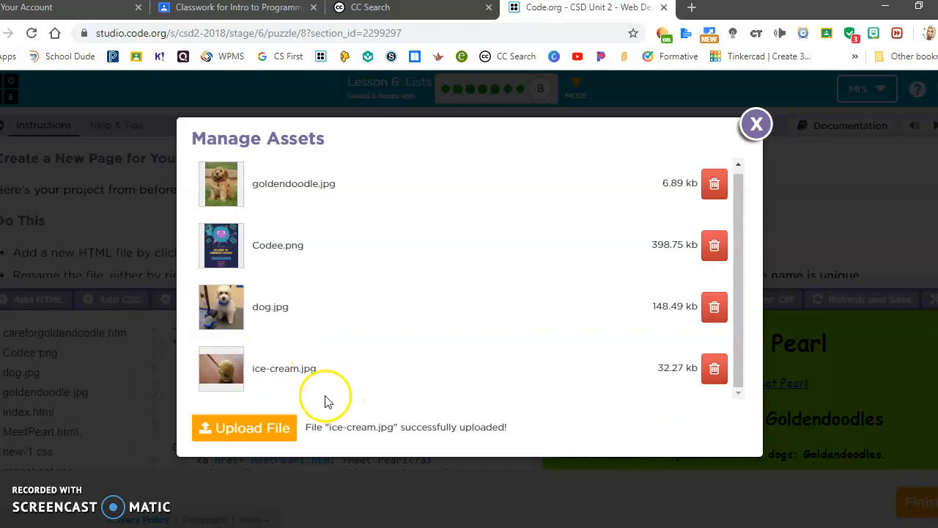
{"action": "mouse_move", "coordinate": [340, 402]}
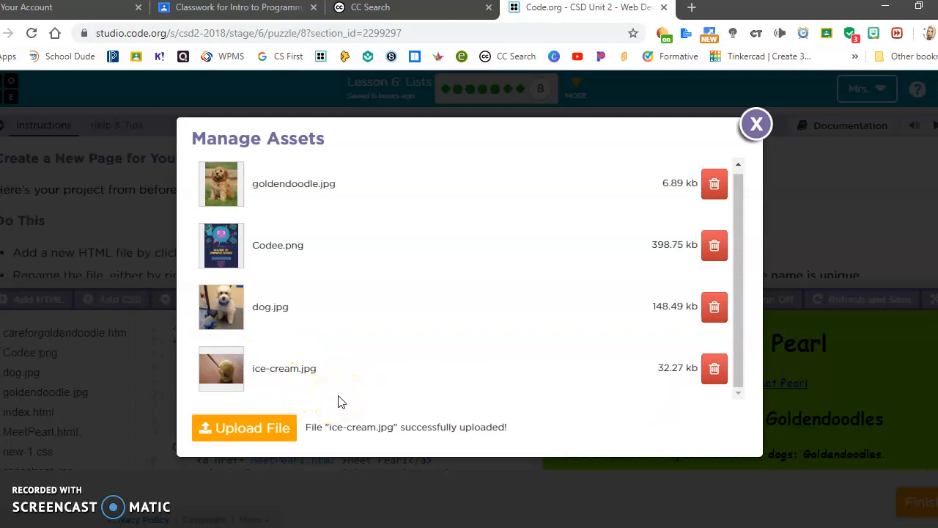
{"action": "mouse_move", "coordinate": [346, 396]}
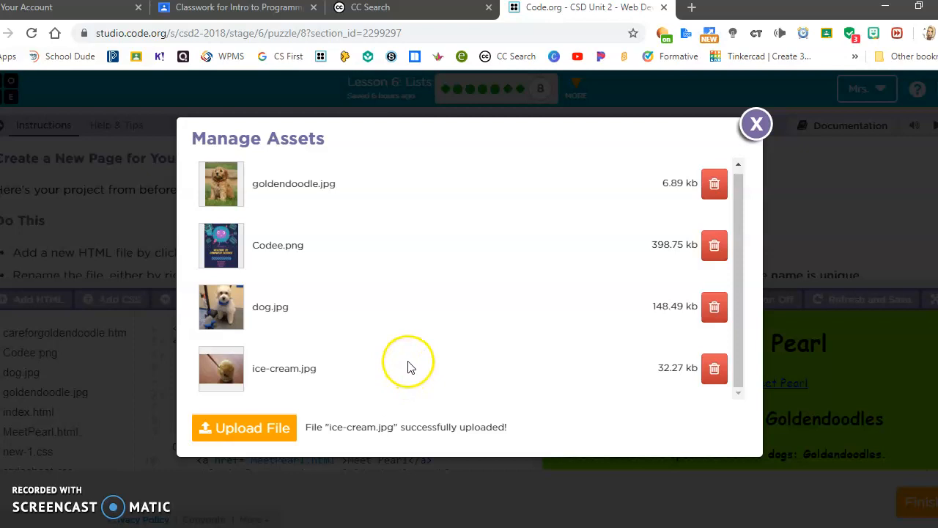
Close the Manage Assets dialog to return to the code workspace
{"action": "left_click", "coordinate": [757, 123]}
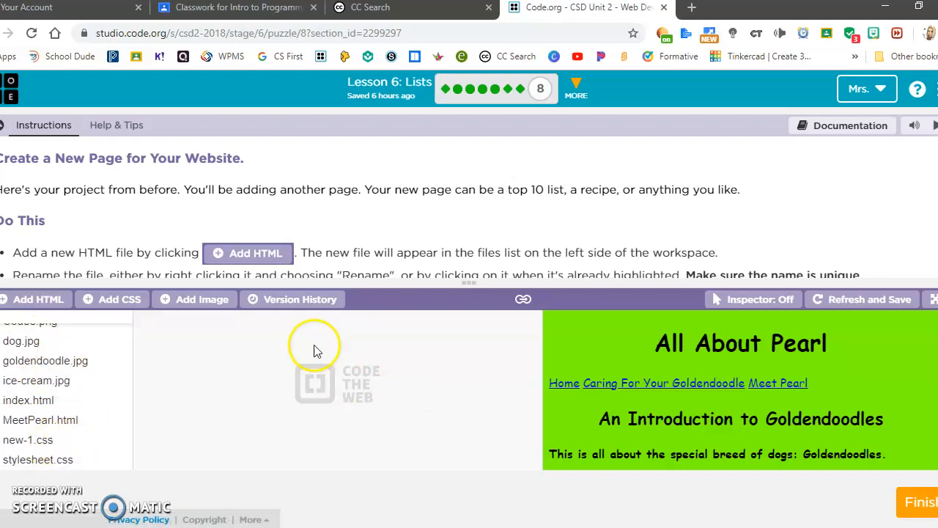
{"action": "mouse_move", "coordinate": [26, 388]}
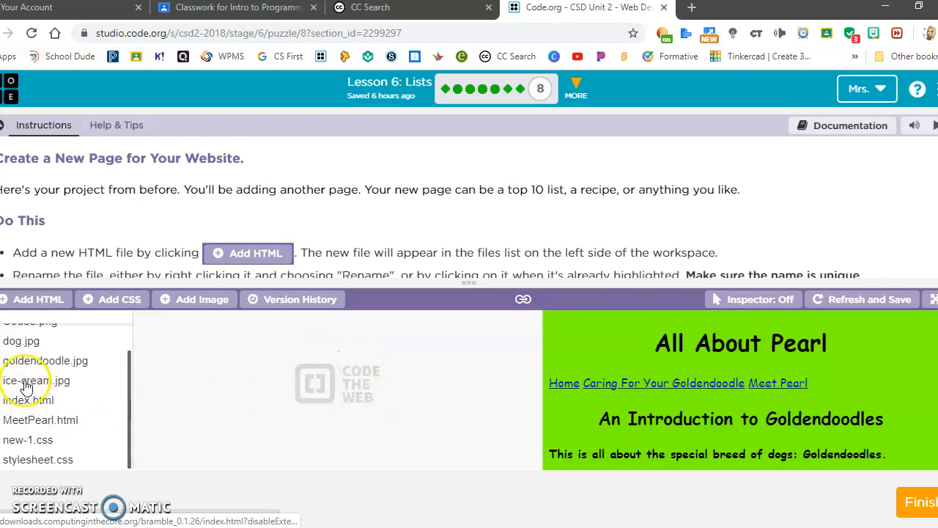
Preview the uploaded ice-cream.jpg image, then switch to index.html
{"action": "left_click", "coordinate": [29, 381]}
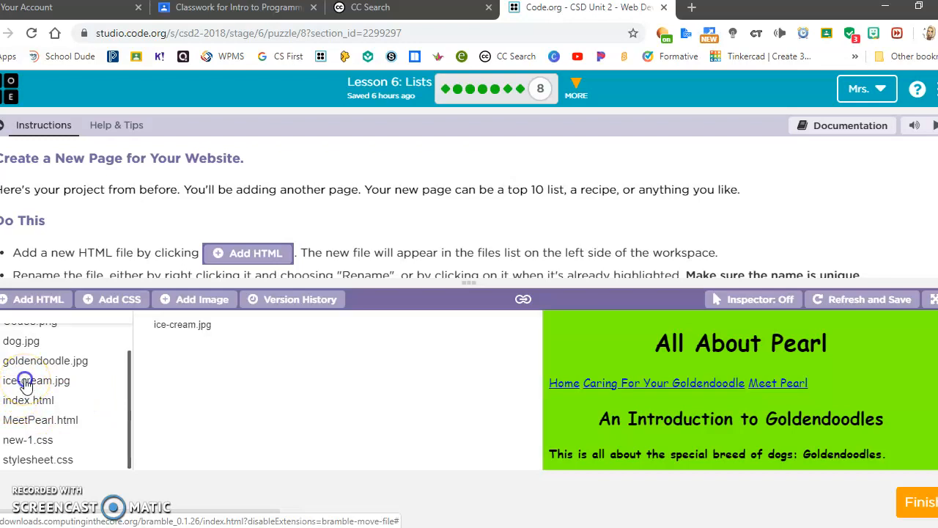
{"action": "left_click", "coordinate": [26, 381]}
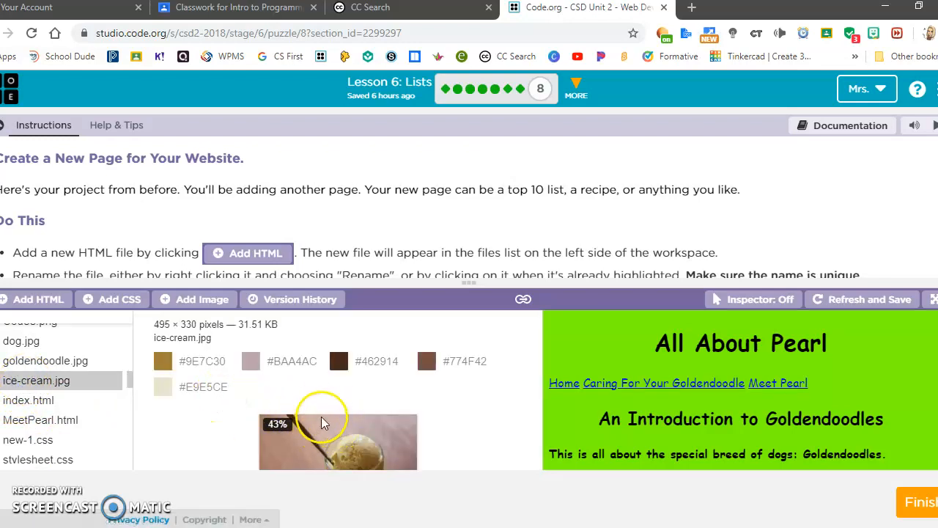
{"action": "mouse_move", "coordinate": [62, 410]}
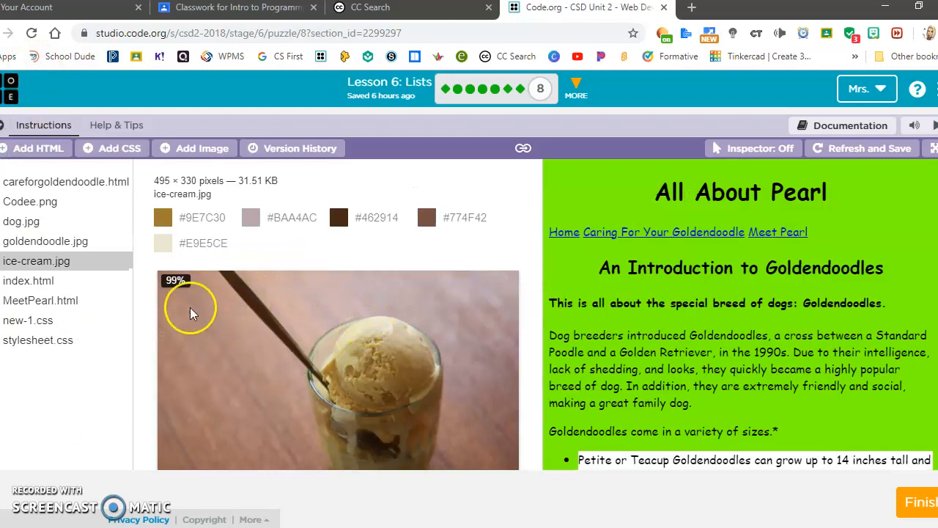
{"action": "left_click", "coordinate": [28, 281]}
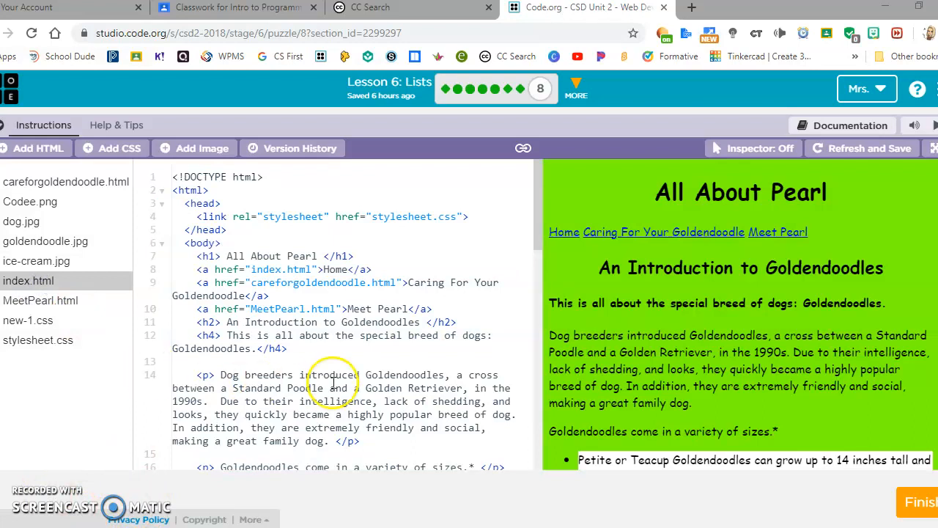
Scroll index.html down to the closing body tag at its end
{"action": "scroll", "scroll_direction": "down", "scroll_amount": 3}
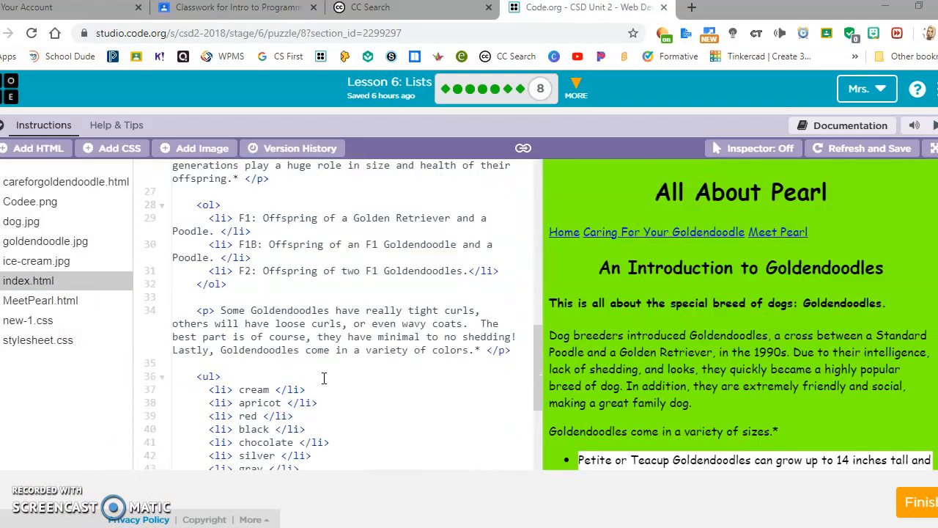
{"action": "scroll", "scroll_direction": "down", "scroll_amount": 3}
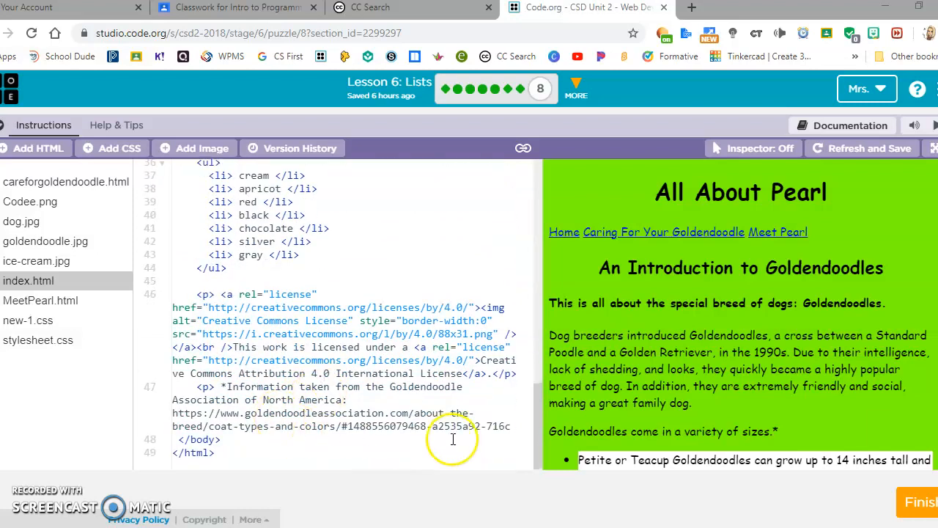
{"action": "mouse_move", "coordinate": [478, 420]}
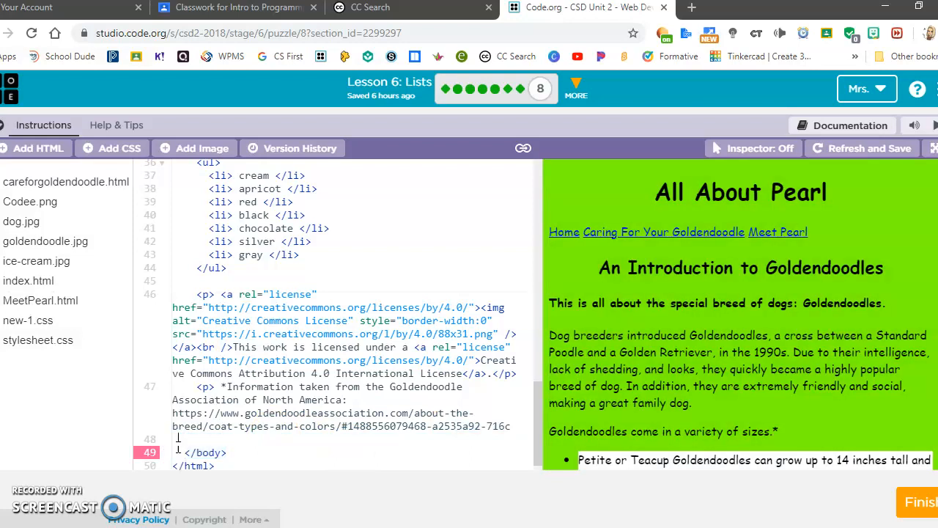
Add <img src="ice-cream.jpg" alt="bowl of chocolate ice cream"/>, picking ice-cream.jpg from autocomplete
{"action": "type", "text": "<"}
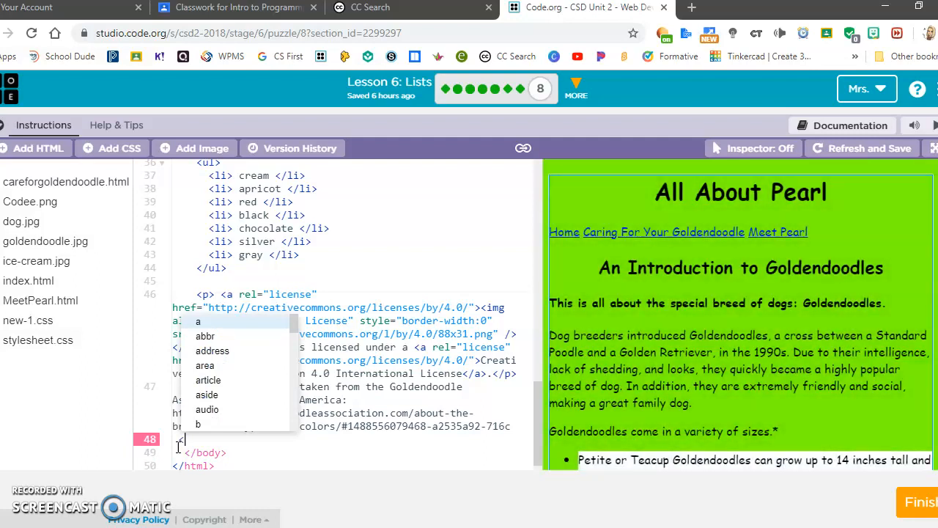
{"action": "type", "text": "<img"}
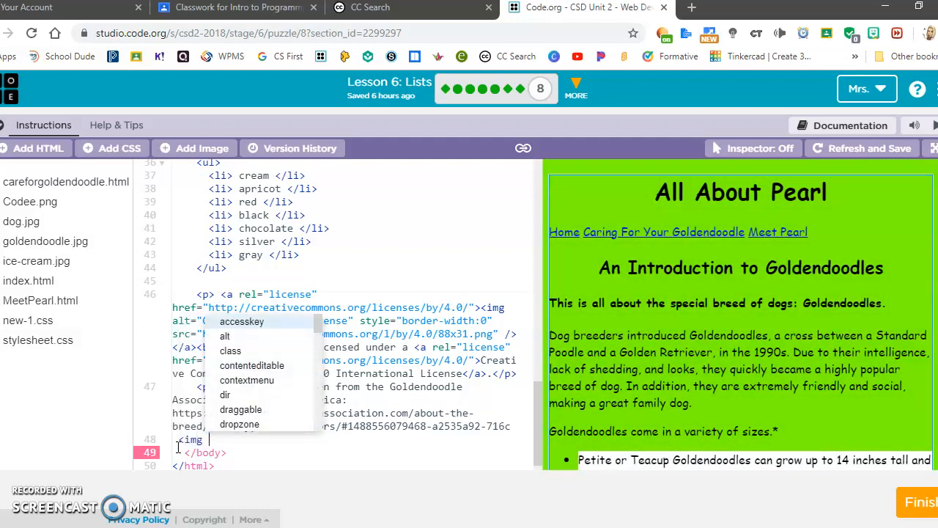
{"action": "type", "text": "src=\""}
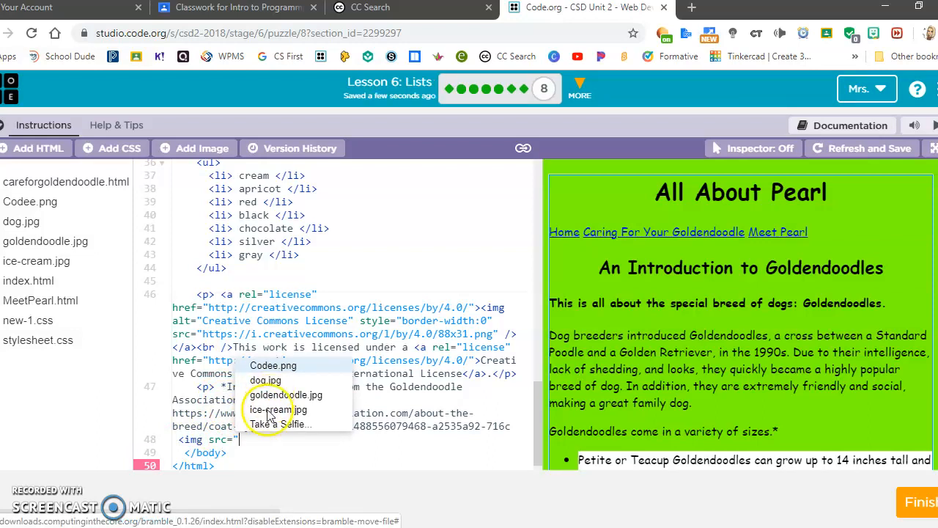
{"action": "left_click", "coordinate": [277, 411]}
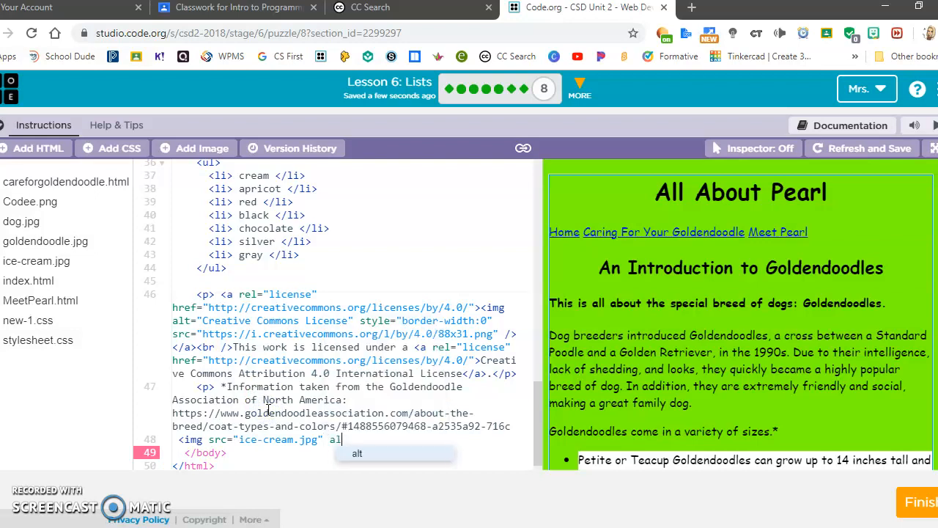
{"action": "type", "text": "="}
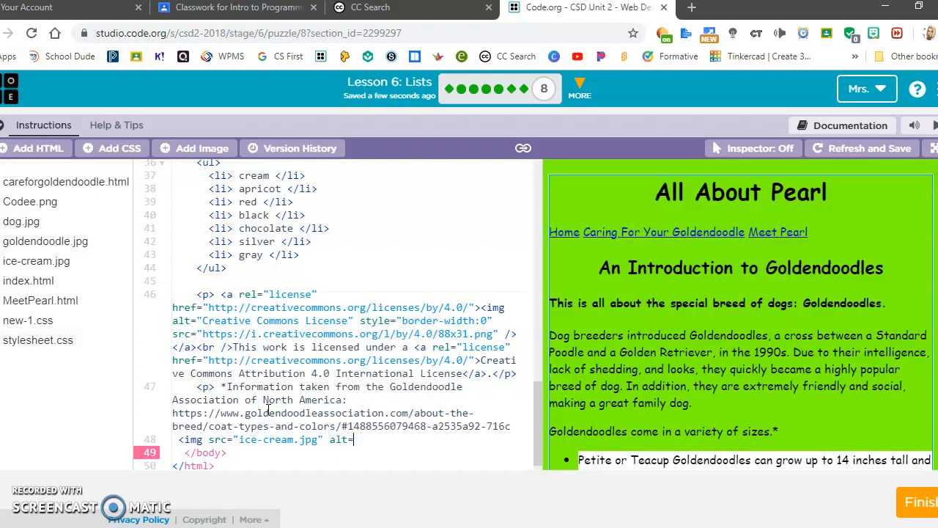
{"action": "type", "text": "bo"}
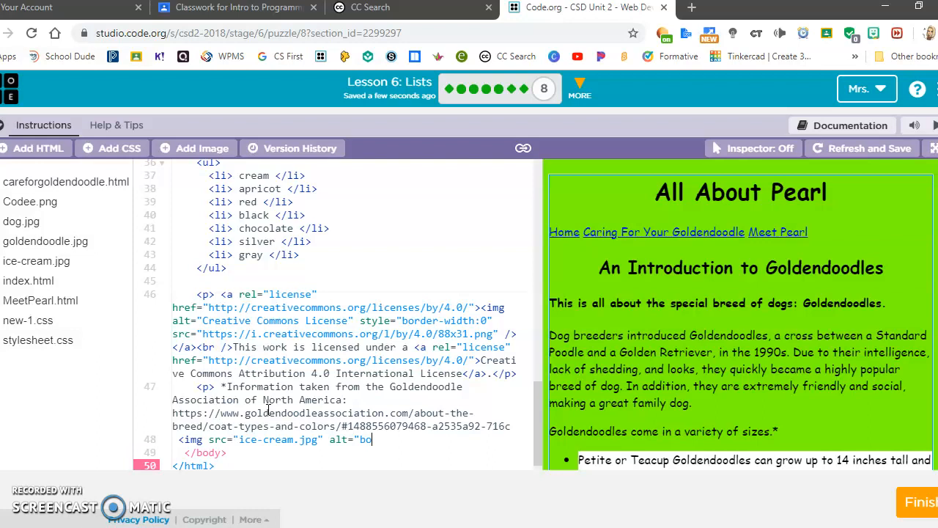
{"action": "type", "text": "wl of chocolate"}
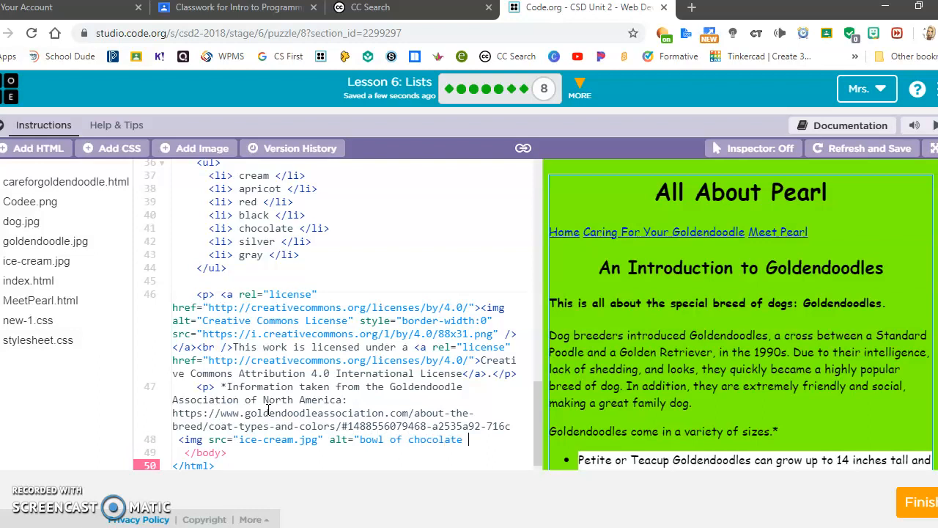
{"action": "type", "text": "ice ceam\"/>"}
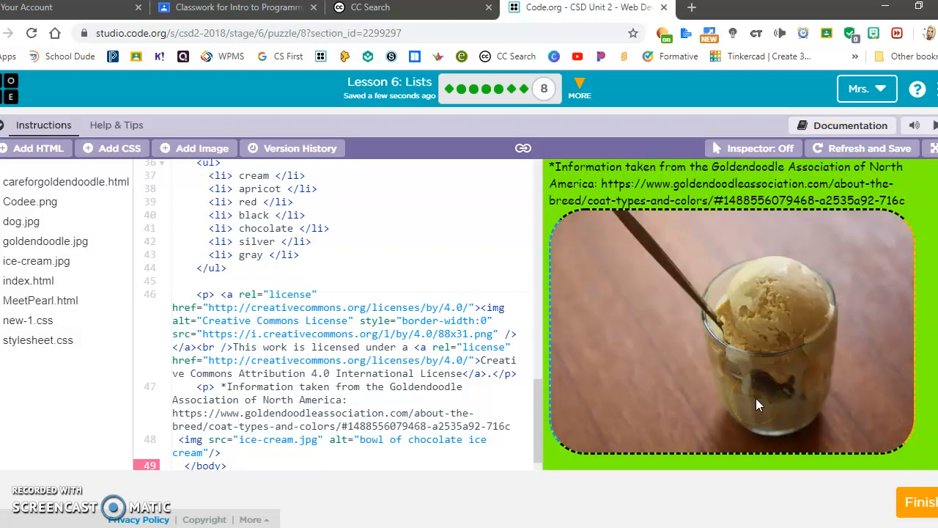
{"action": "mouse_move", "coordinate": [756, 405]}
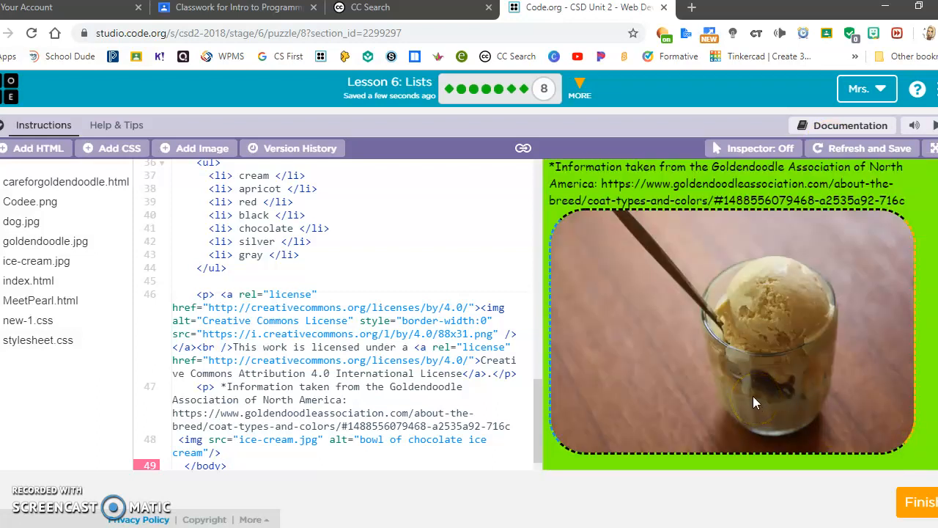